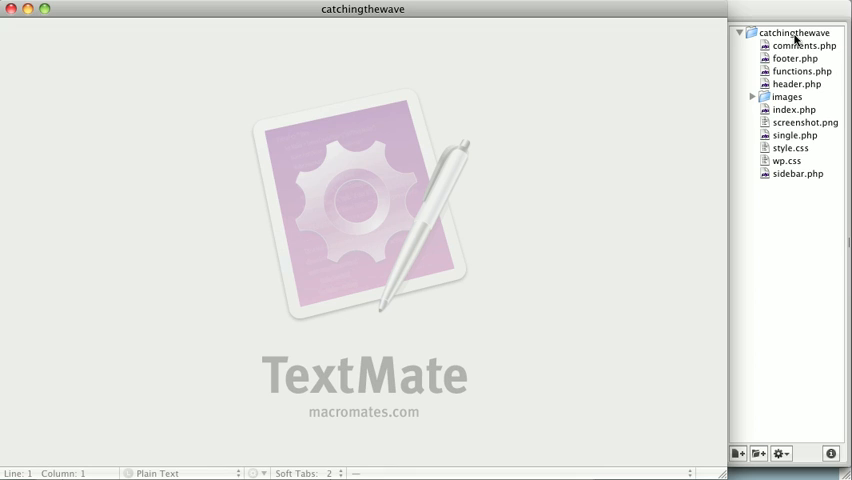
Step: Create a new empty sidebar.php file in the catchingthewave theme folder
click(738, 452)
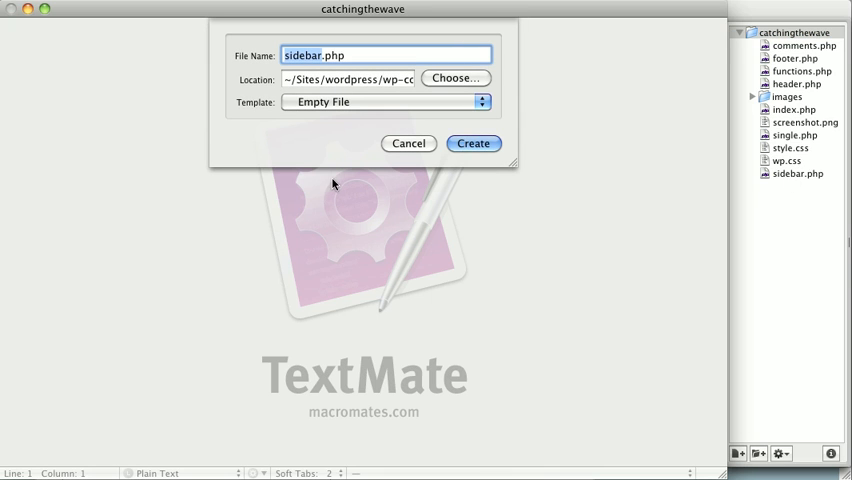
click(472, 144)
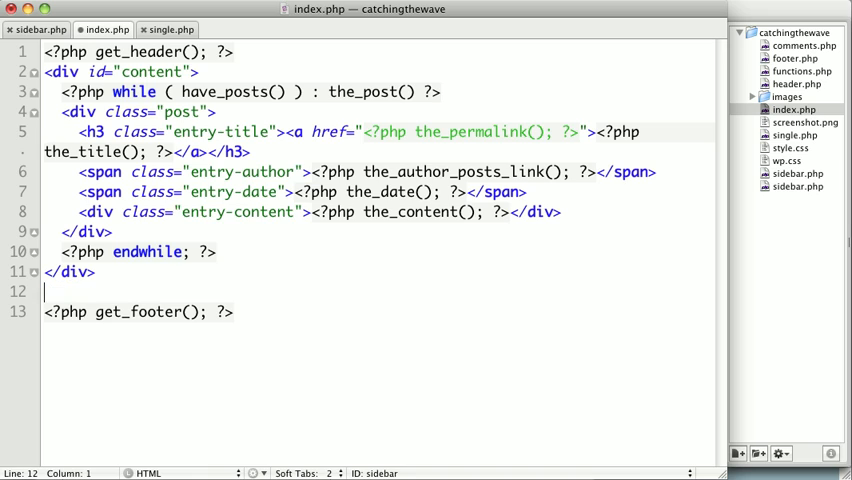
Step: Add <?php get_sidebar(); ?> before the footer in index.php and again in single.php
text(<?php ?>)
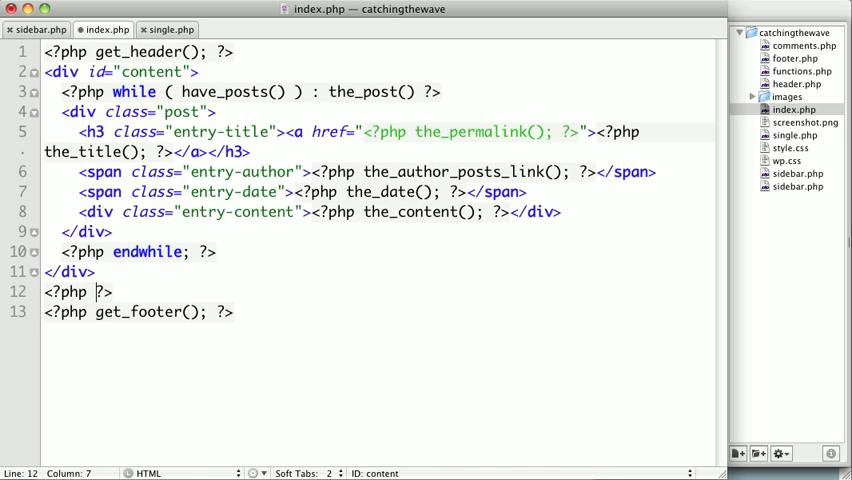
text(get)
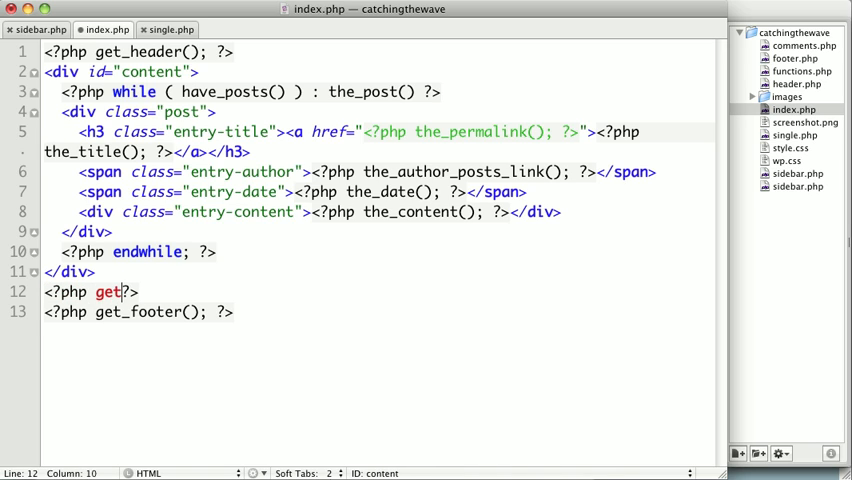
text(_sidebar();)
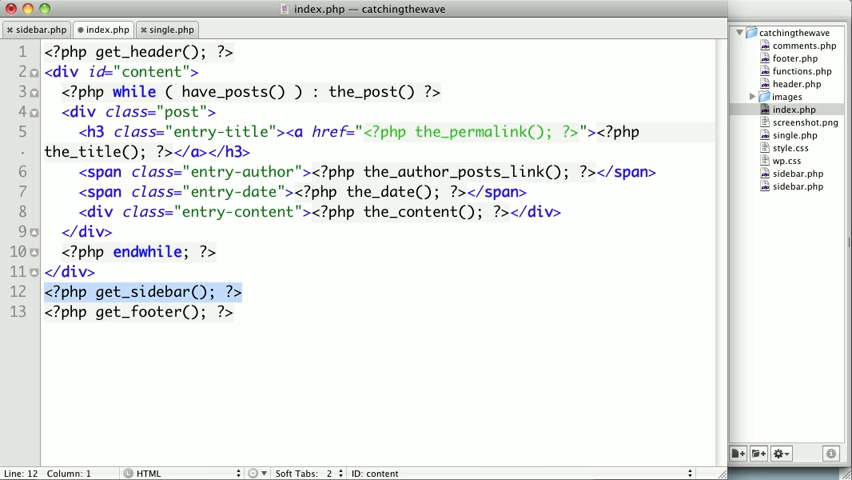
click(172, 28)
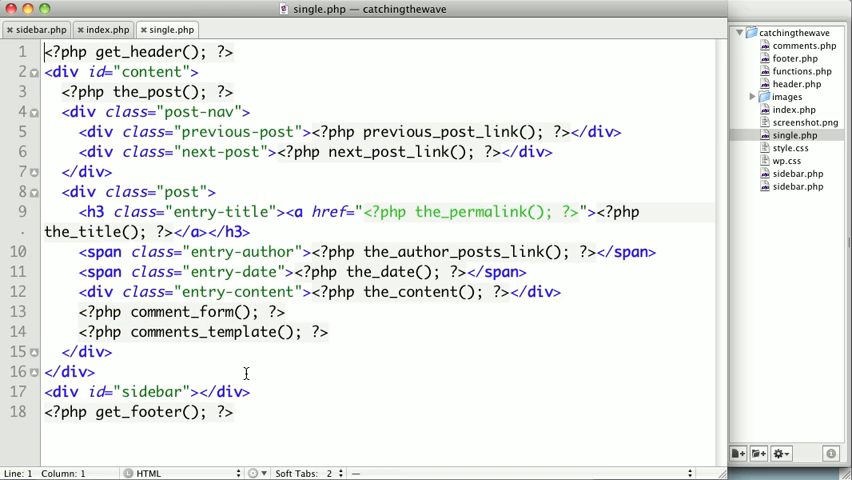
text(<?php get_sidebar(); ?>)
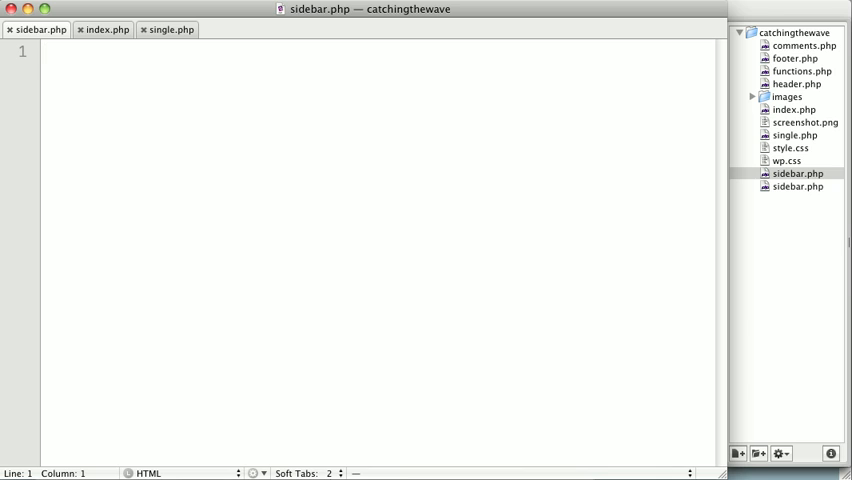
Step: Write a <ul id="sidebar"> list in sidebar.php containing the placeholder text test123
text(<ul id="sidebar">)
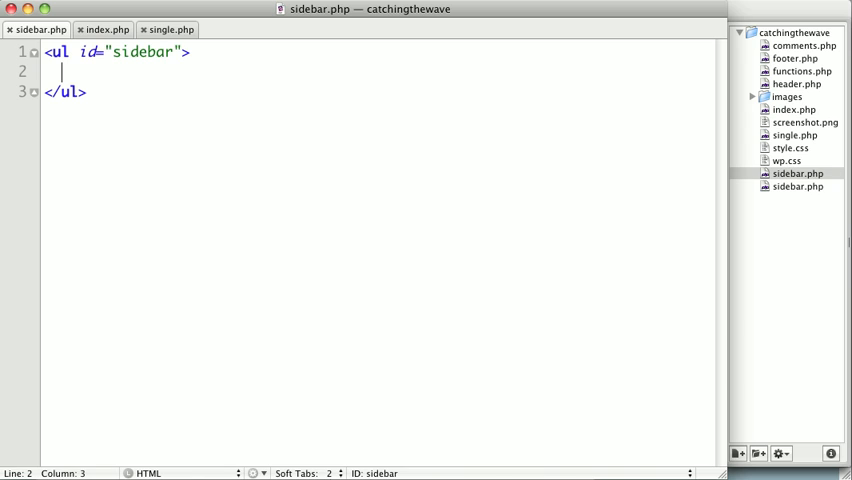
text(test)
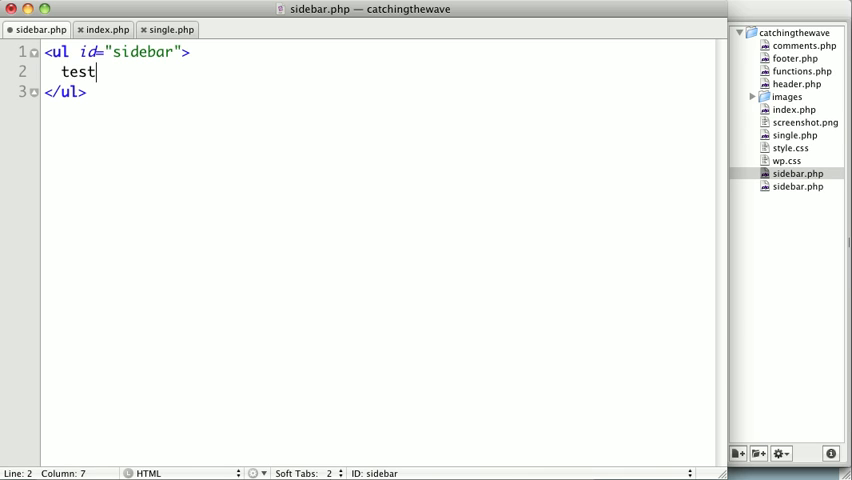
text(123)
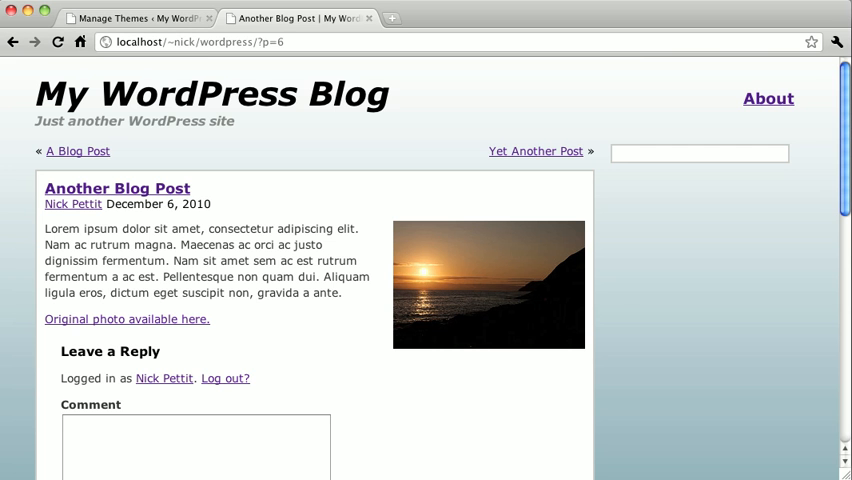
Step: Refresh the single post page in Chrome to see test123 in the sidebar
text(test123)
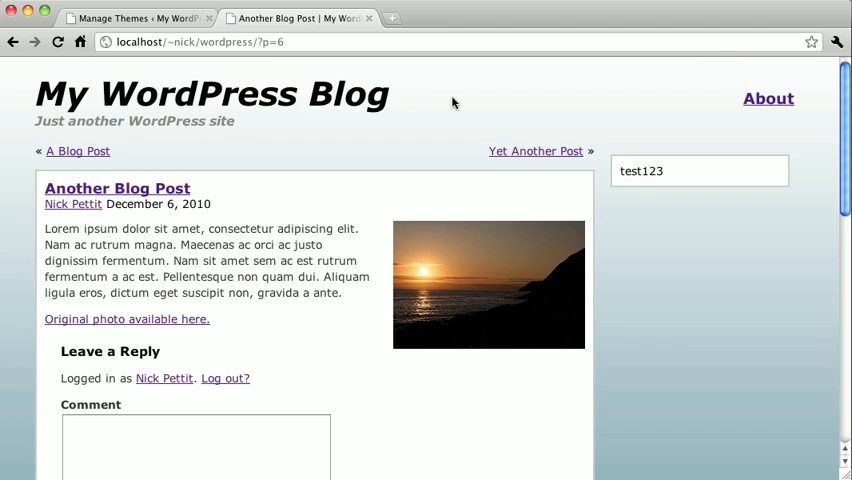
mouse_move(684, 188)
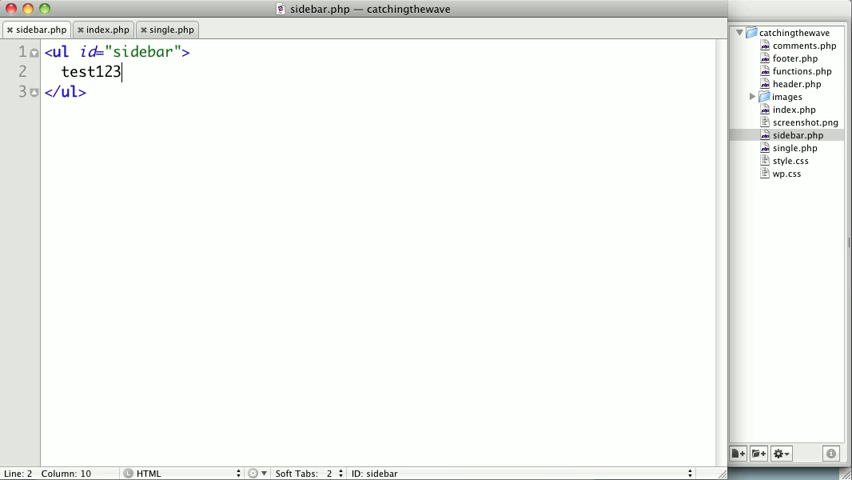
Step: Replace test123 with <?php dynamic_sidebar('widget-area'); ?> inside the sidebar list
double_click(92, 72)
text(<??>)
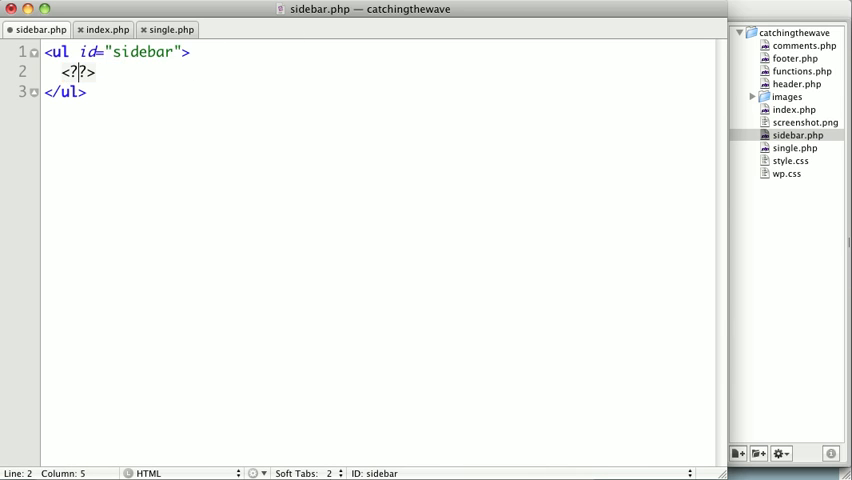
text(php dynmiac_side)
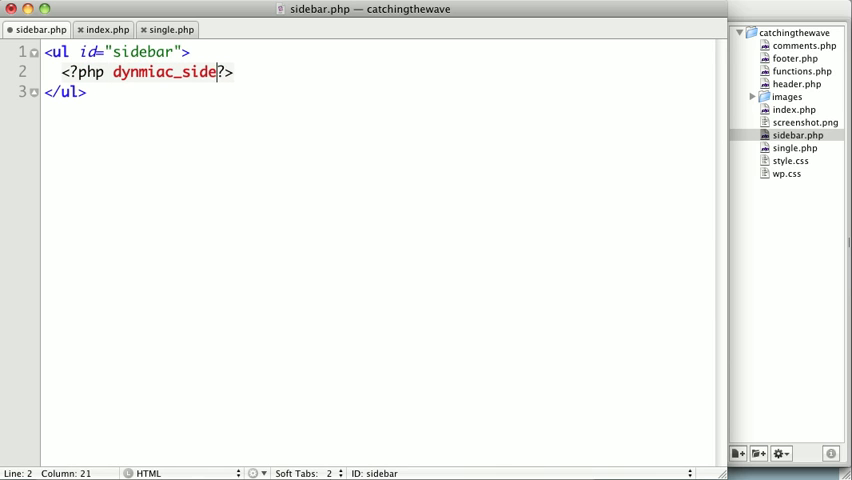
text(bar())
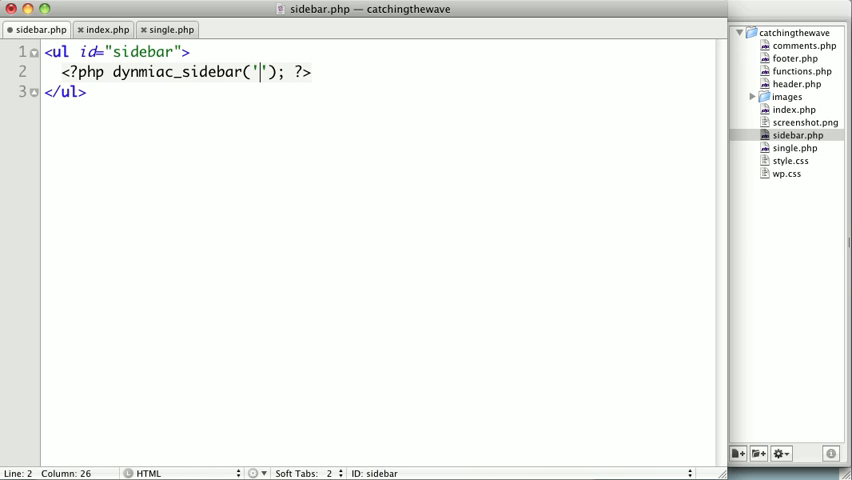
text(wid)
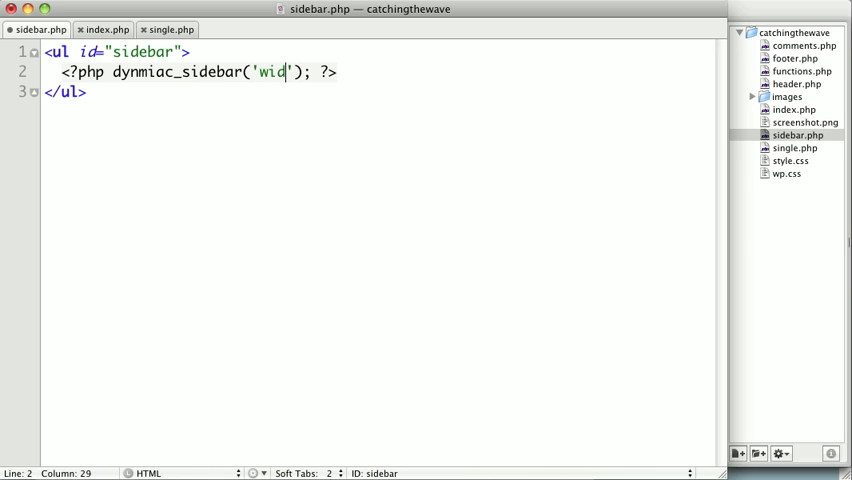
text(get-area)
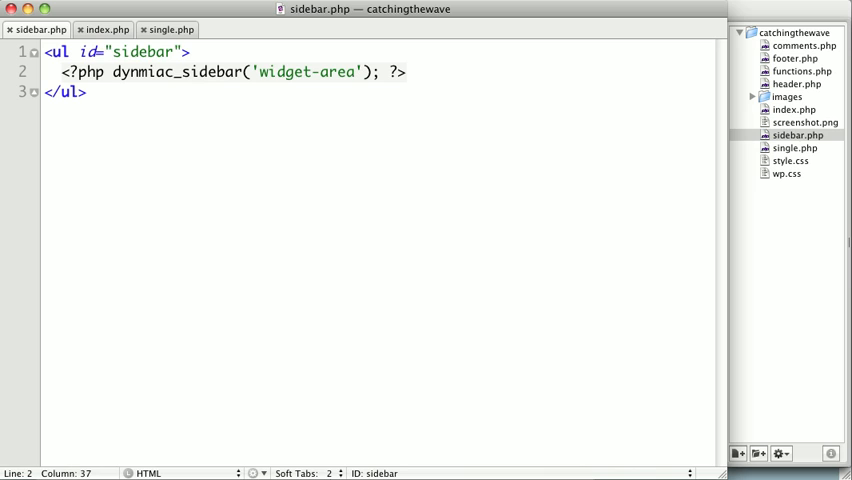
mouse_move(800, 100)
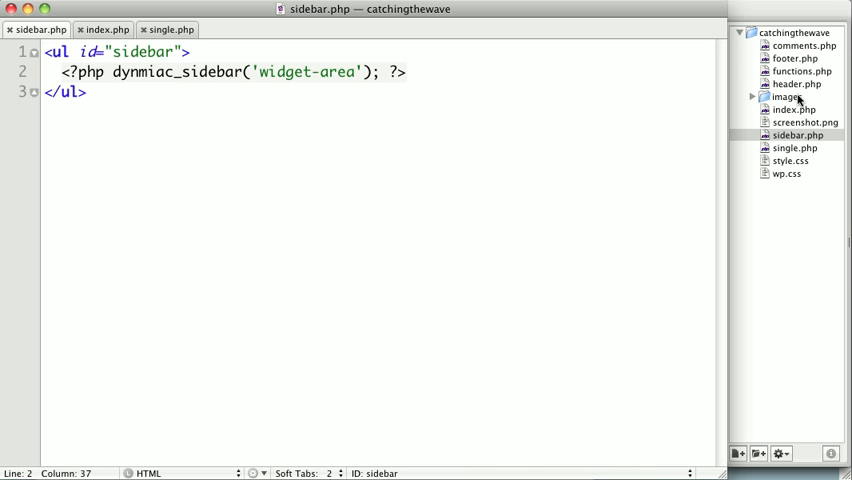
Step: In functions.php, call register_sidebar(array(...)) guarded by function_exists('register_sidebar')
click(800, 72)
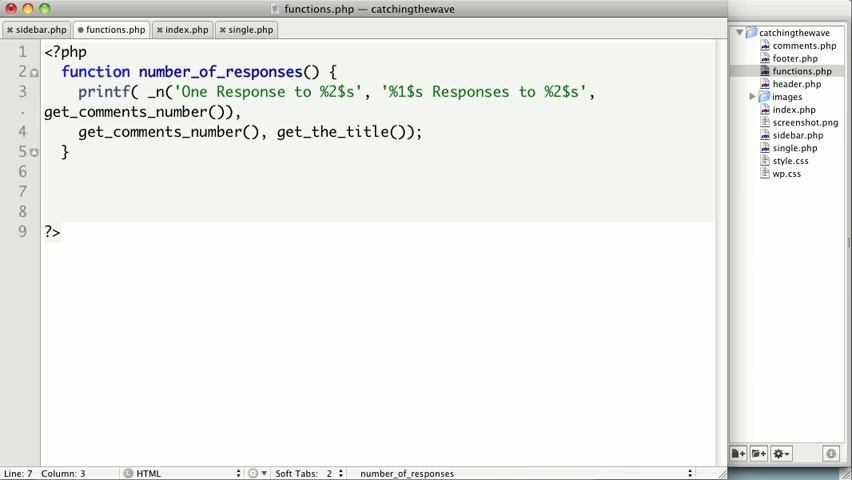
text(if ()
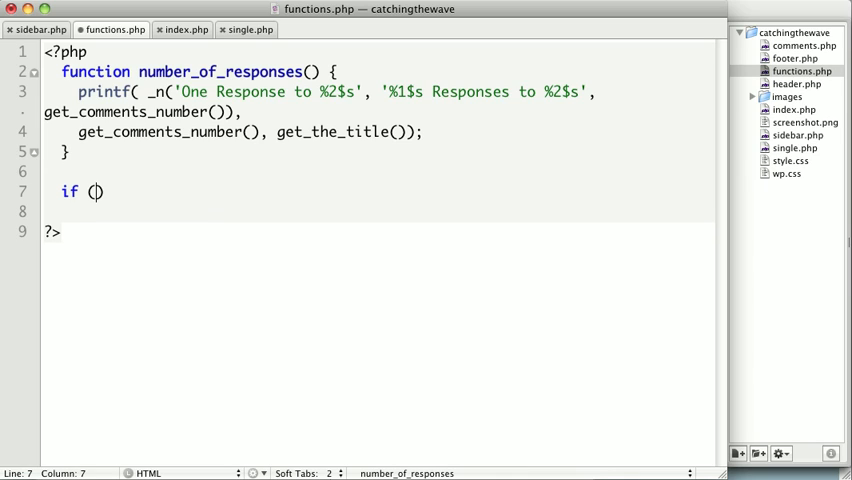
text(function_exists('r)
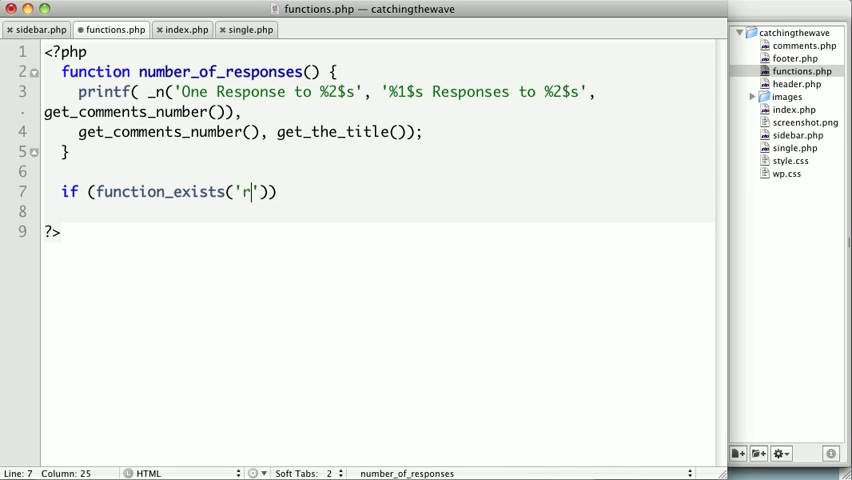
text(egister_sidebar)
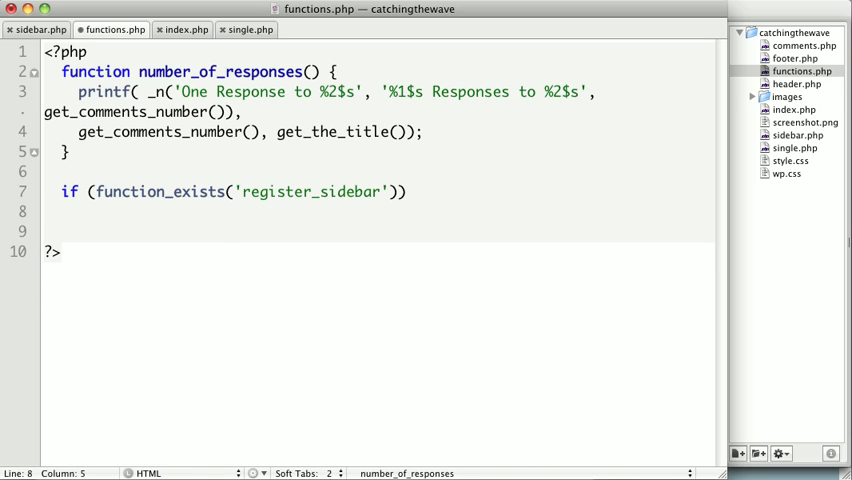
text(register_sid)
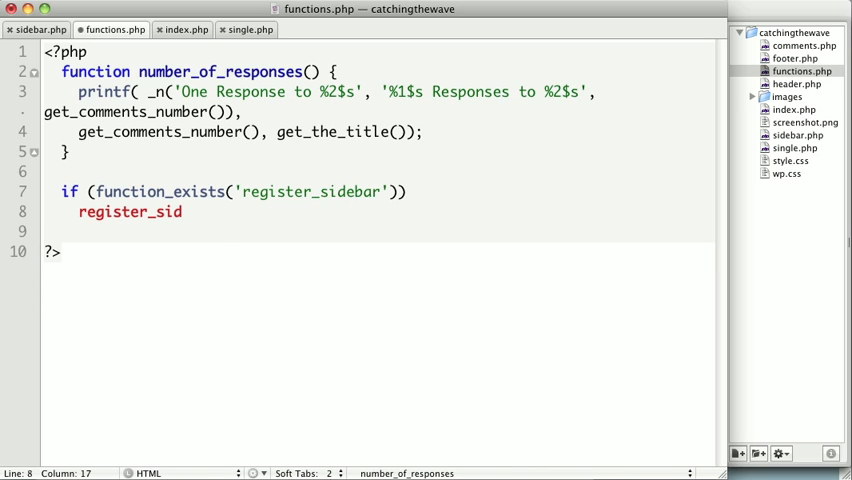
text(ebar())
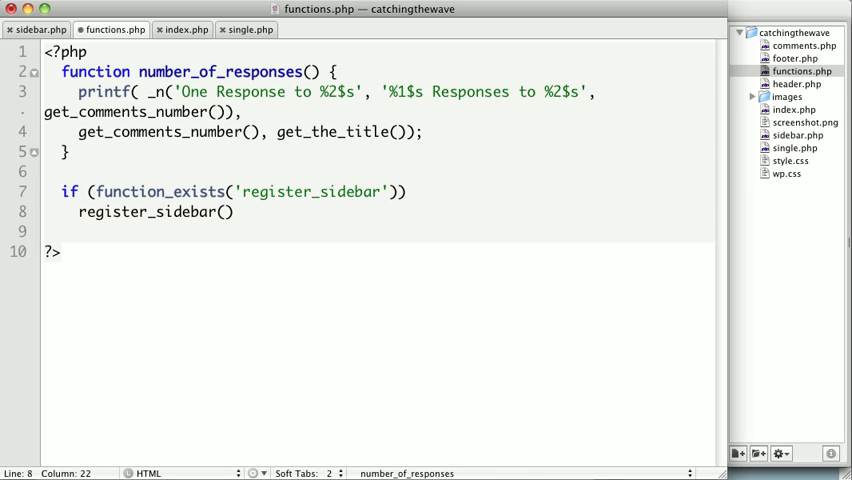
text(array)
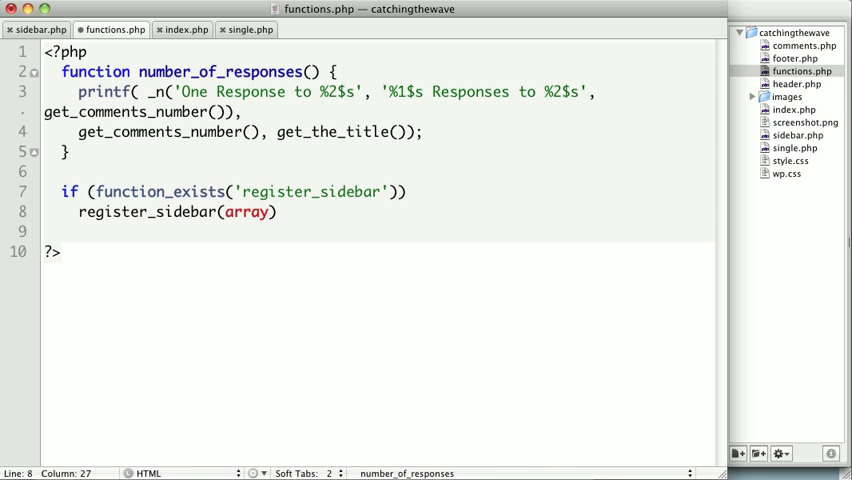
text(()
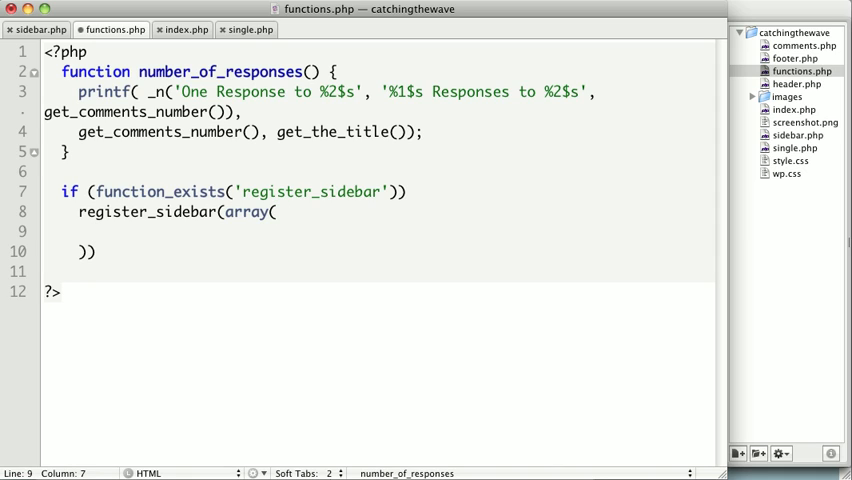
Step: Set the sidebar's name to 'Widget Area' and its id to 'widget-area'
text('n')
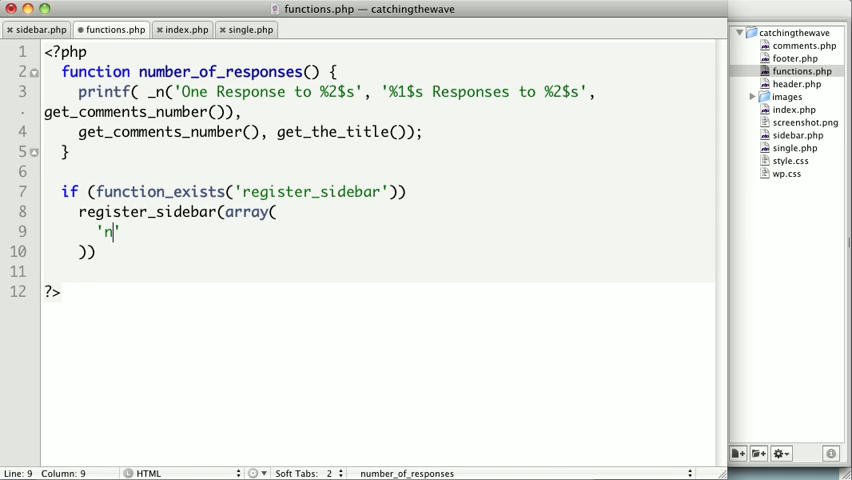
text(ame' =)
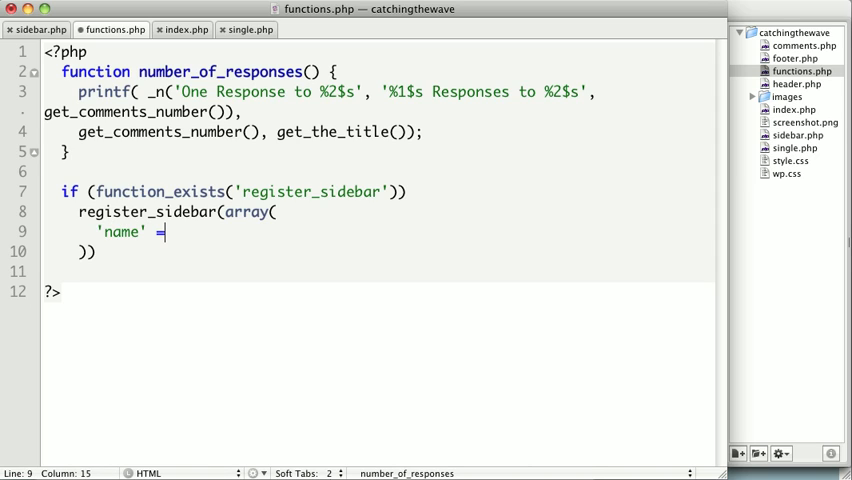
text(=> 'W')
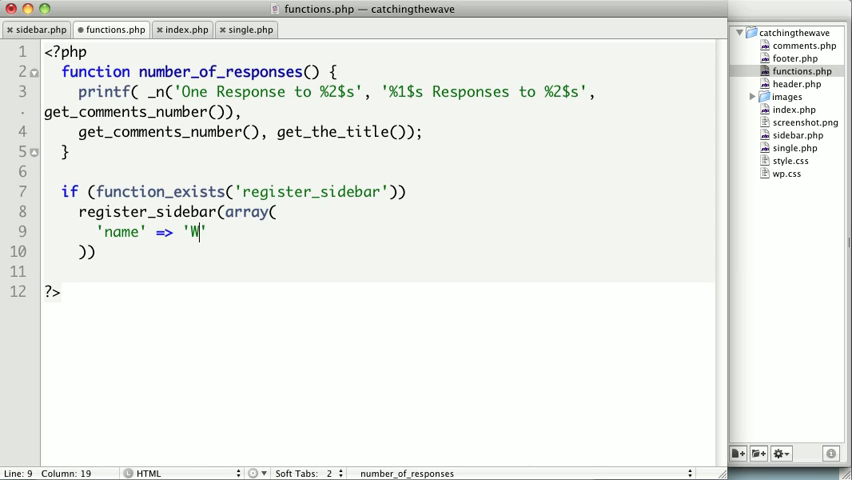
text(idget Area)
text('id)
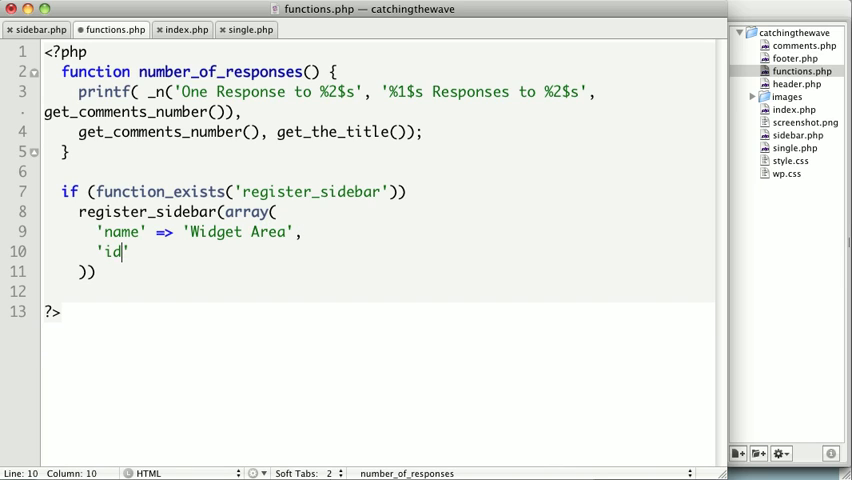
text(=> 'widget-ae')
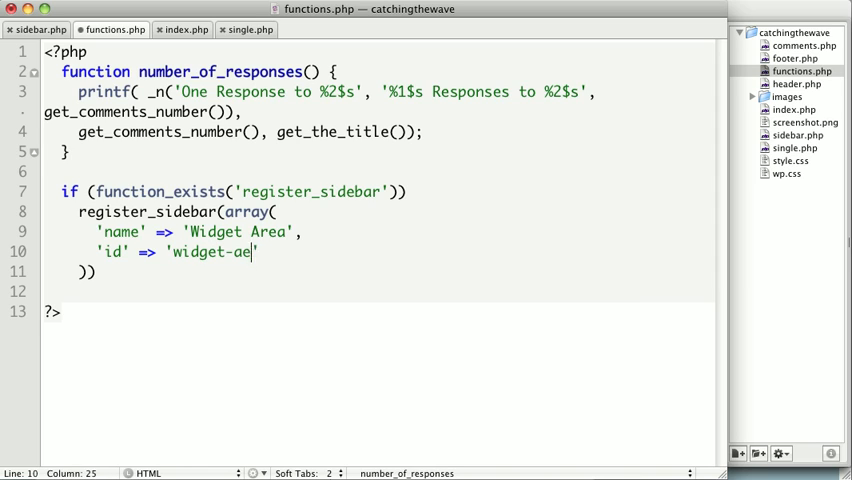
text(rea)
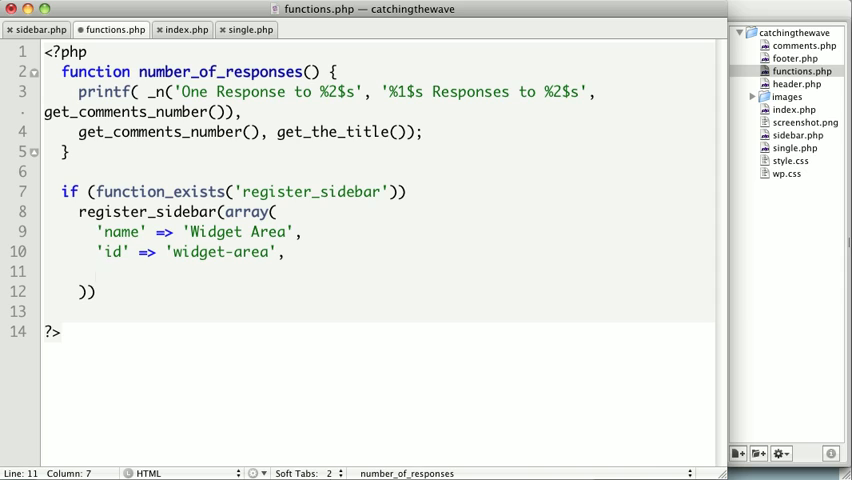
Step: Wrap widgets in <li class="widget-container"> via before_widget and </li> via after_widget
text('before')
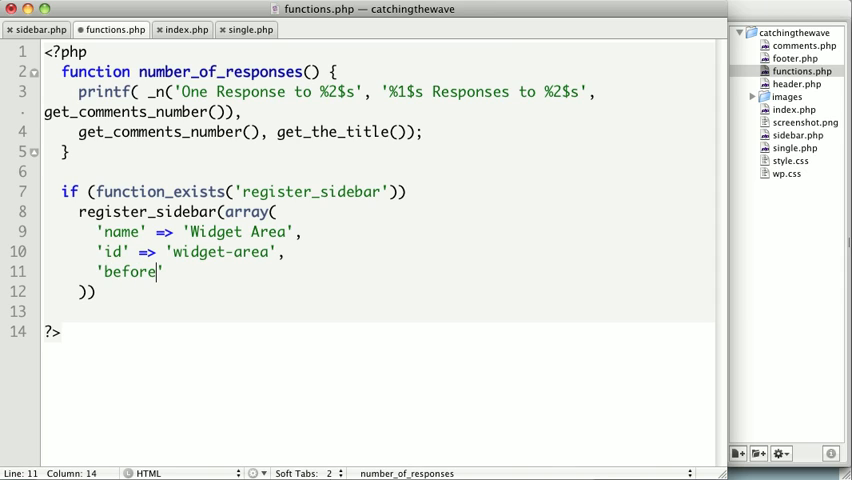
text(_wid)
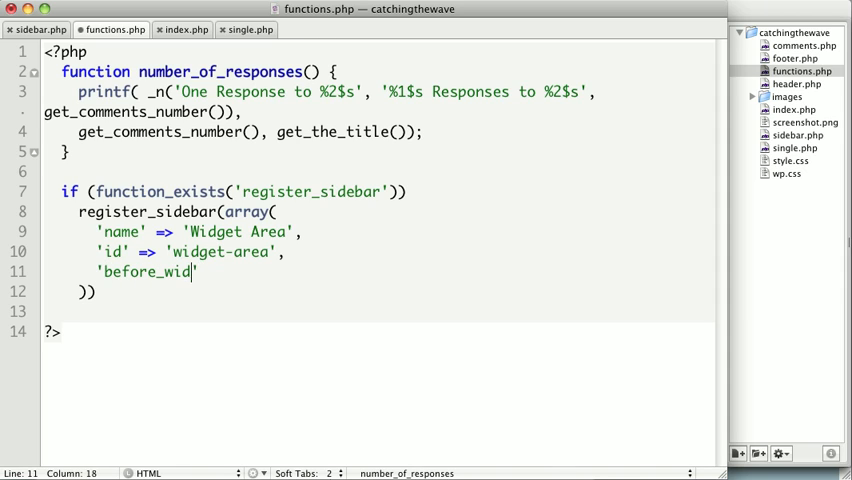
text(get' =>)
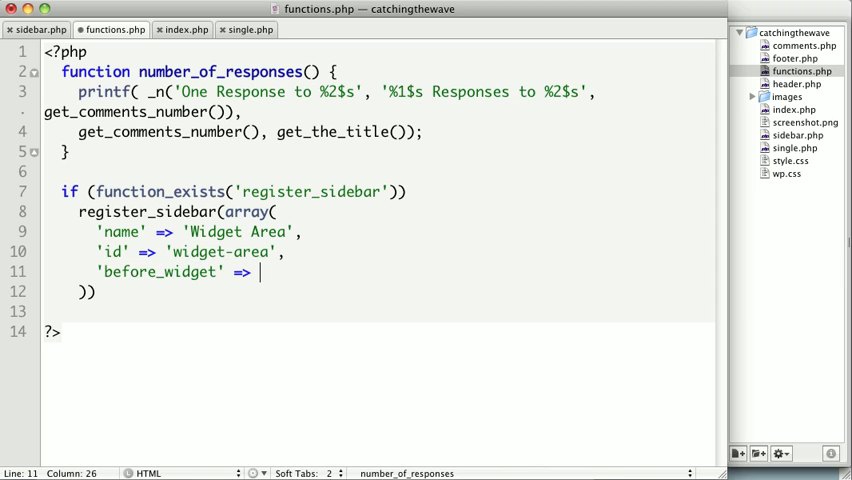
text('')
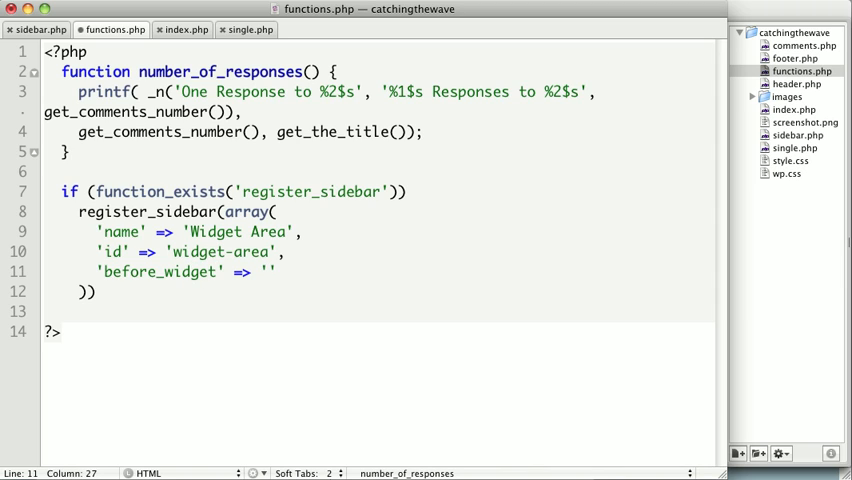
text(<li class="wi)
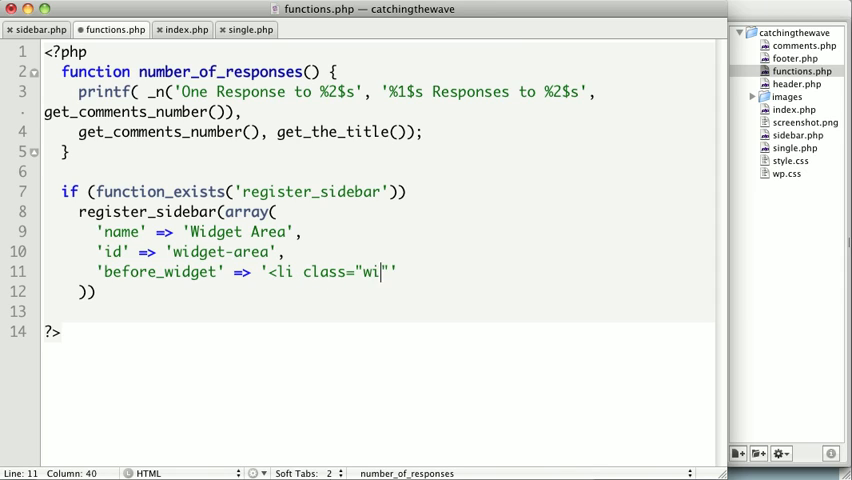
text(dget)
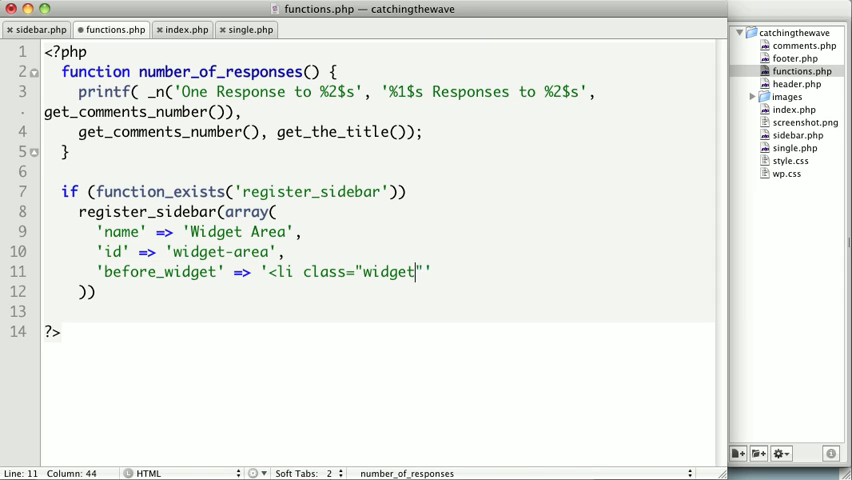
text(-container>)
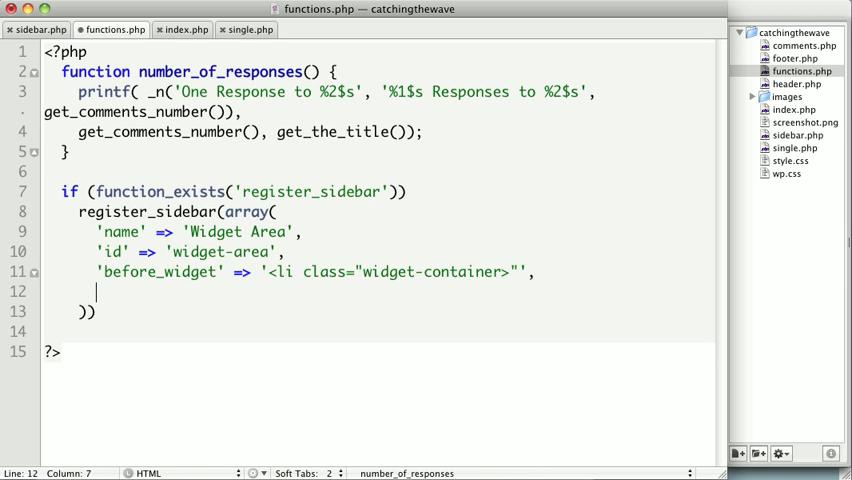
text('after_wid)
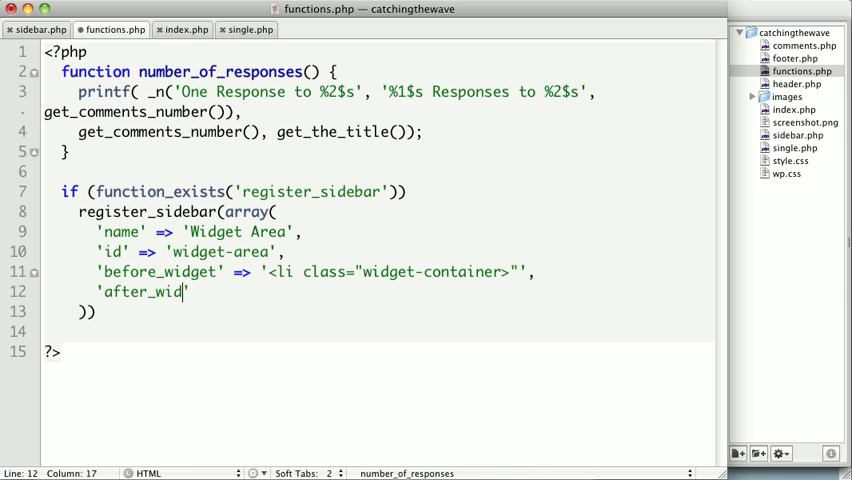
text(get')
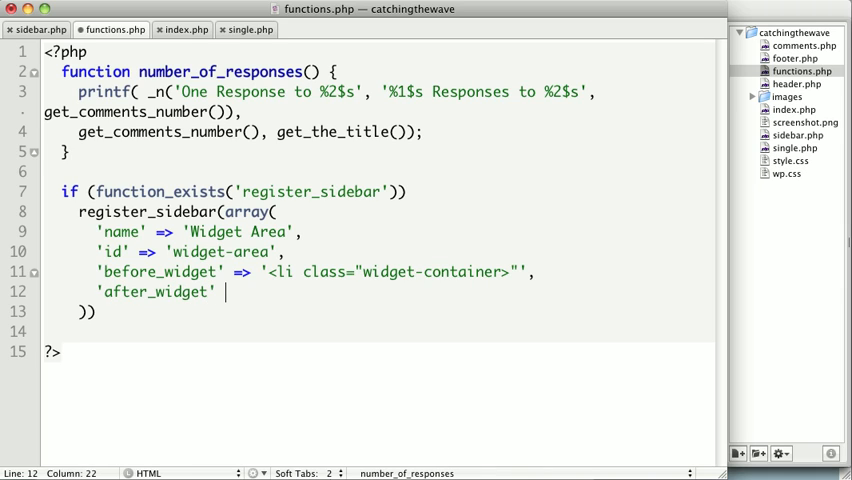
text(> '')
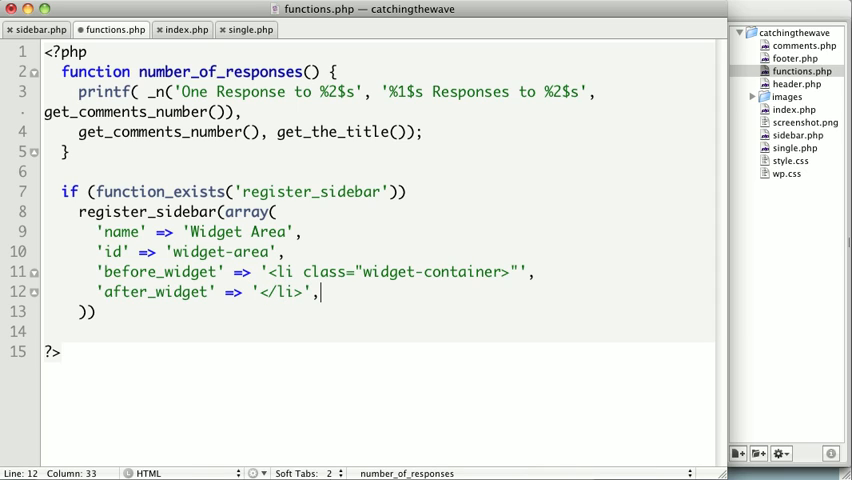
Step: Wrap widget titles in <h3 class="widget-title"> via before_title and after_title
text('before)
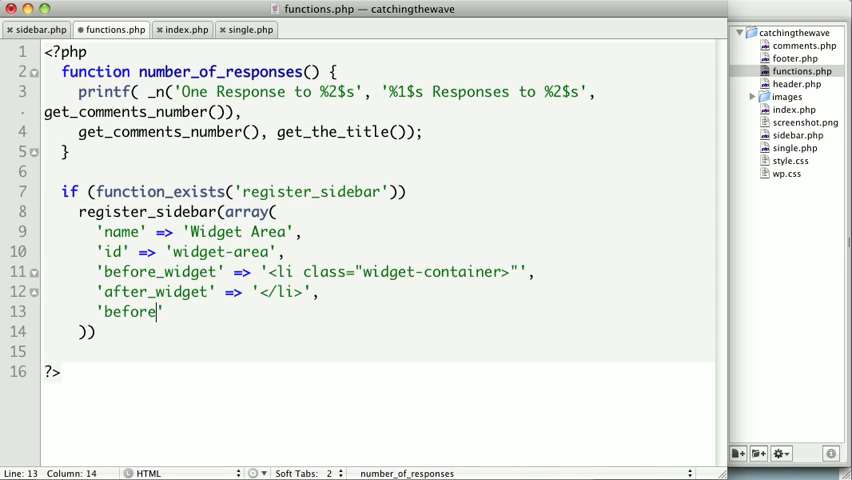
text(_title')
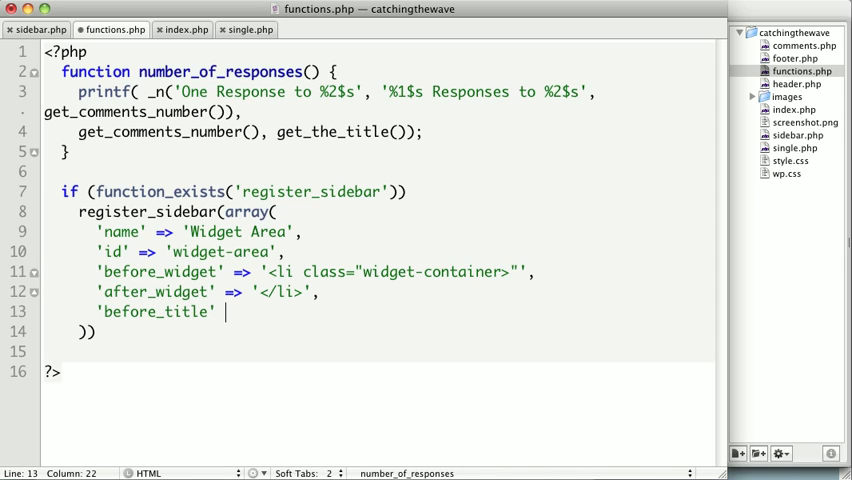
text(>)
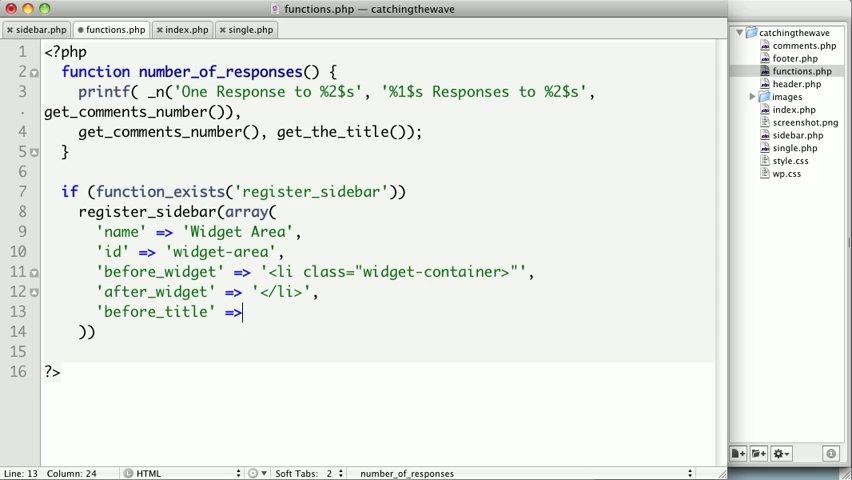
text('<')
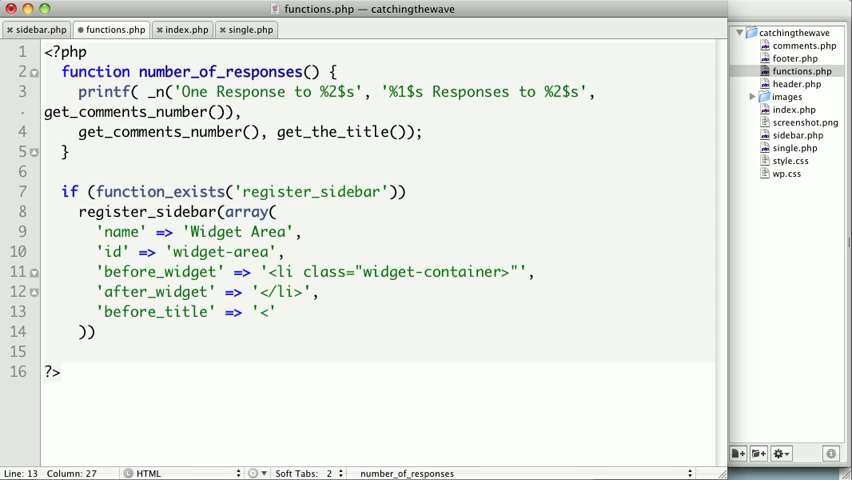
text(h3)
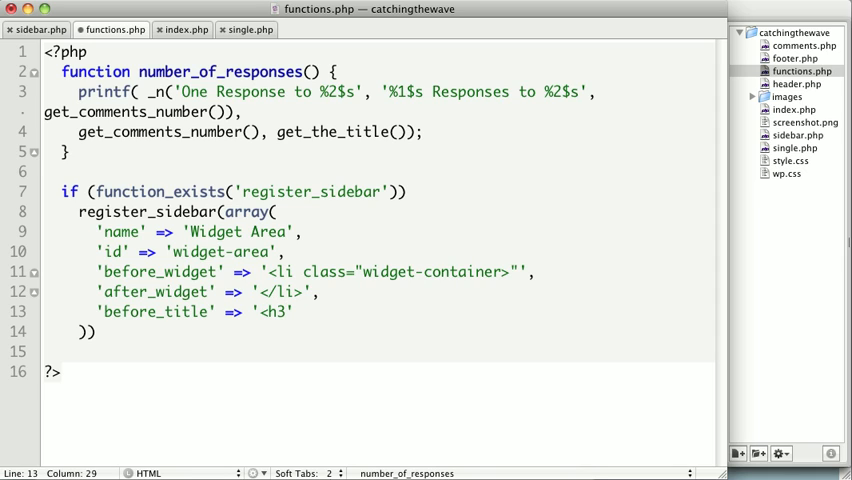
text(class="widge)
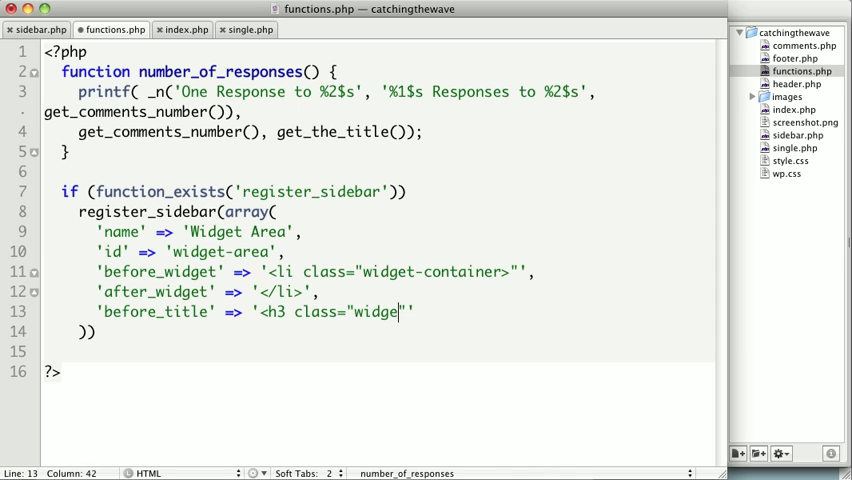
text(-title)
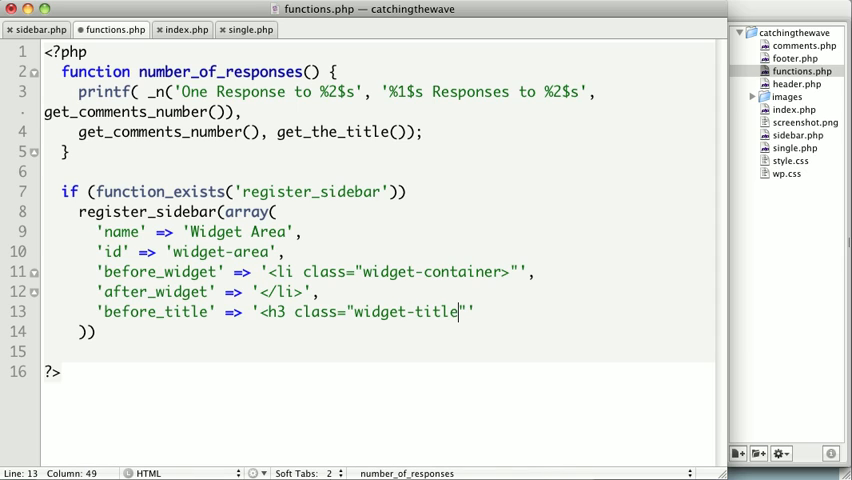
text(>)
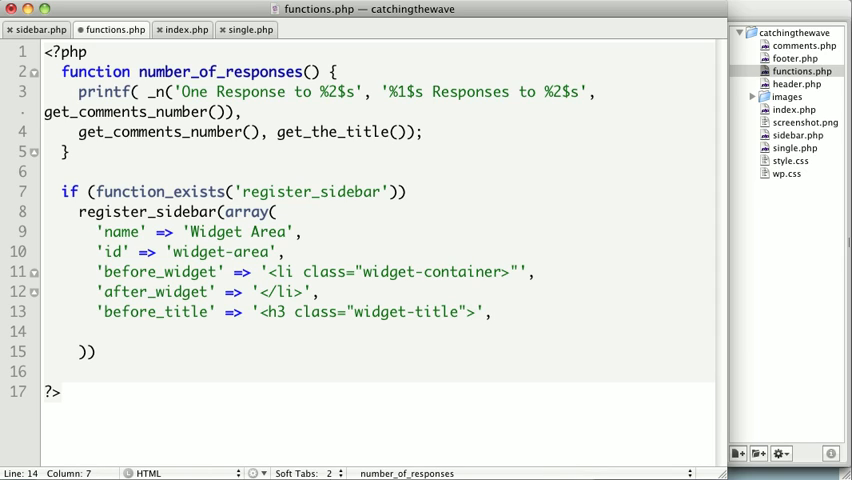
text('after_title')
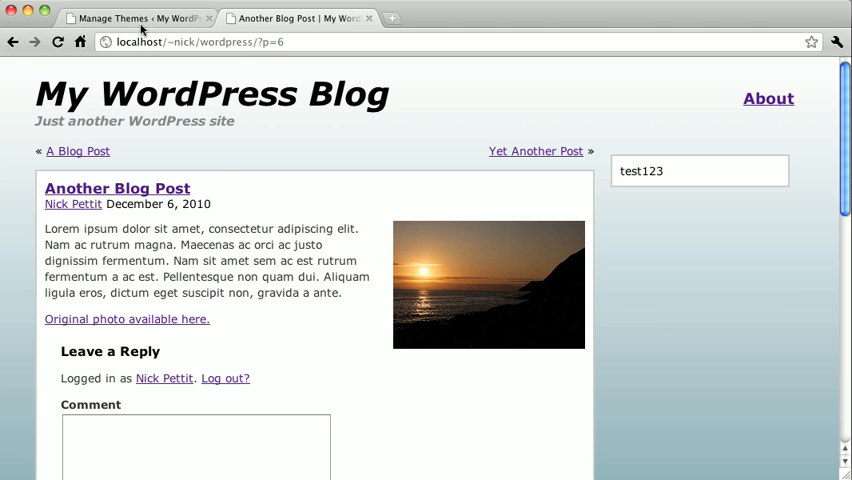
Step: In WordPress admin Appearance > Widgets, drag the Calendar widget into the Widget Area
click(130, 18)
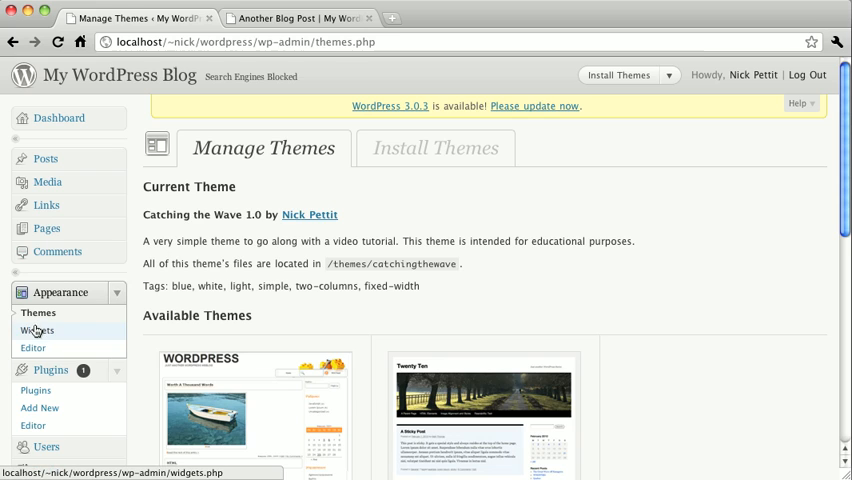
click(38, 330)
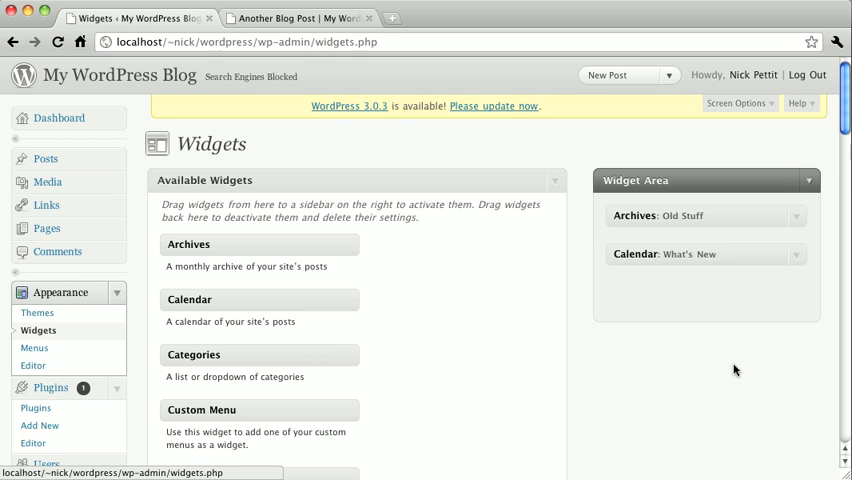
mouse_move(772, 196)
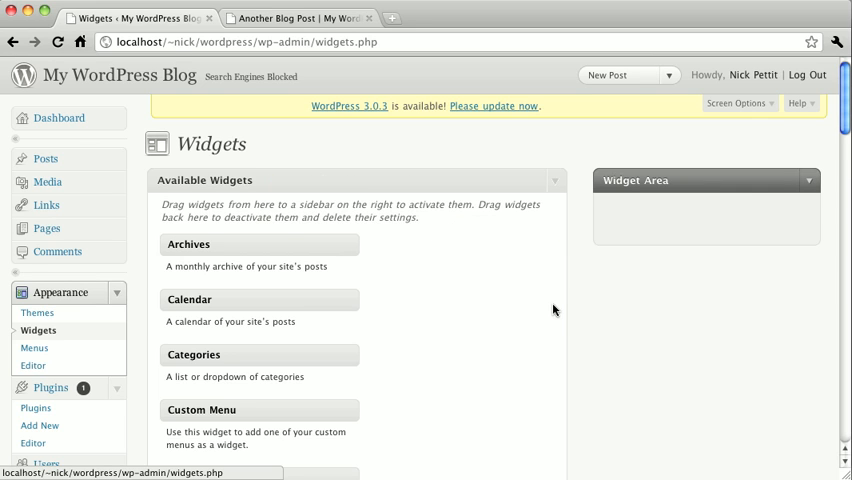
scroll(down, 3)
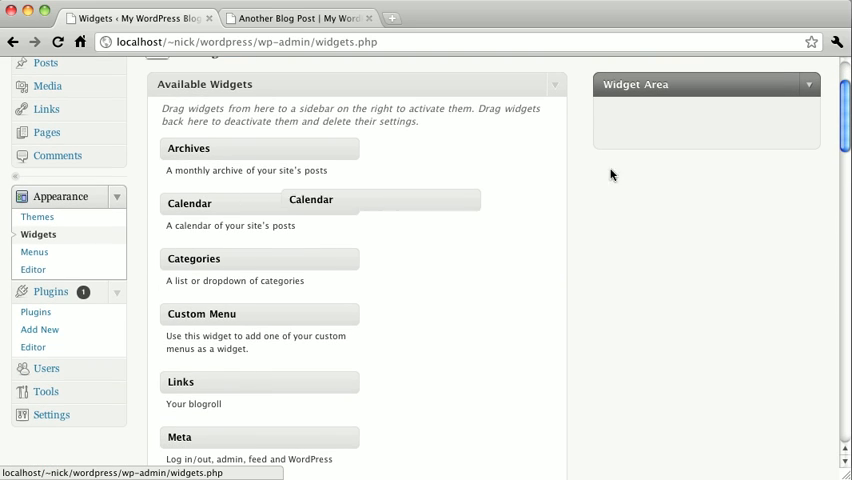
drag(310, 200, 700, 120)
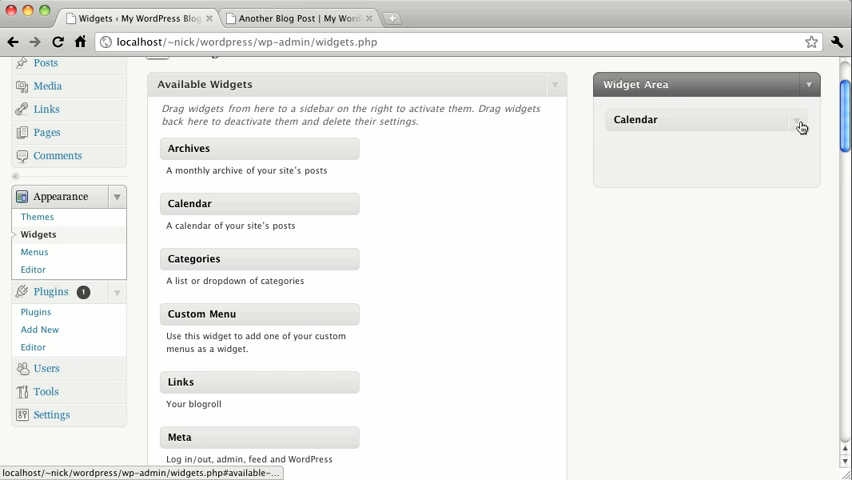
Step: Title the Calendar widget Upcoming Events and start titling the added Archives widget
click(800, 126)
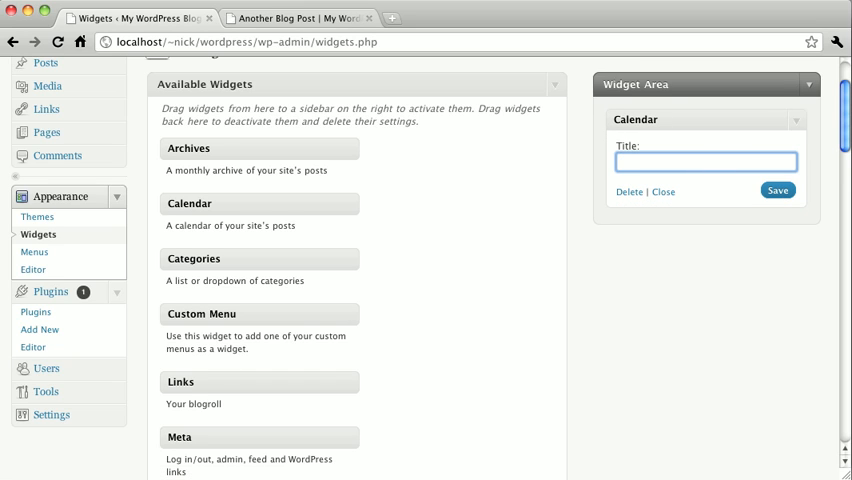
text(Upcoming Events)
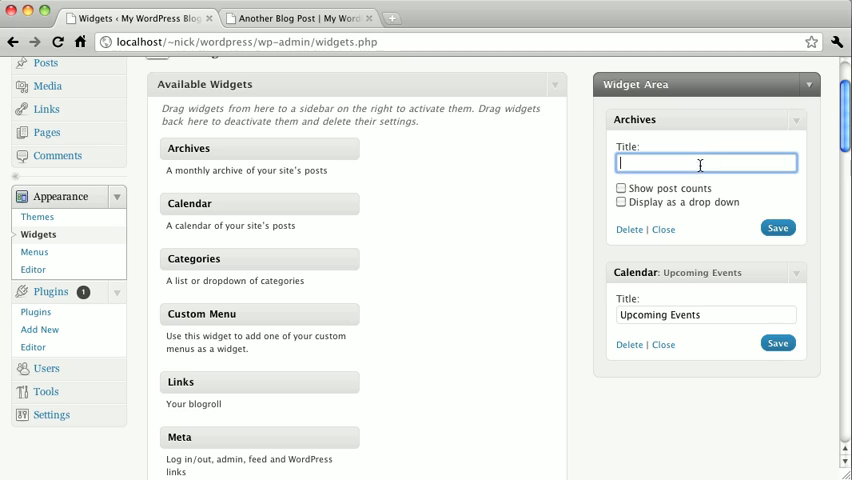
text(Ol)
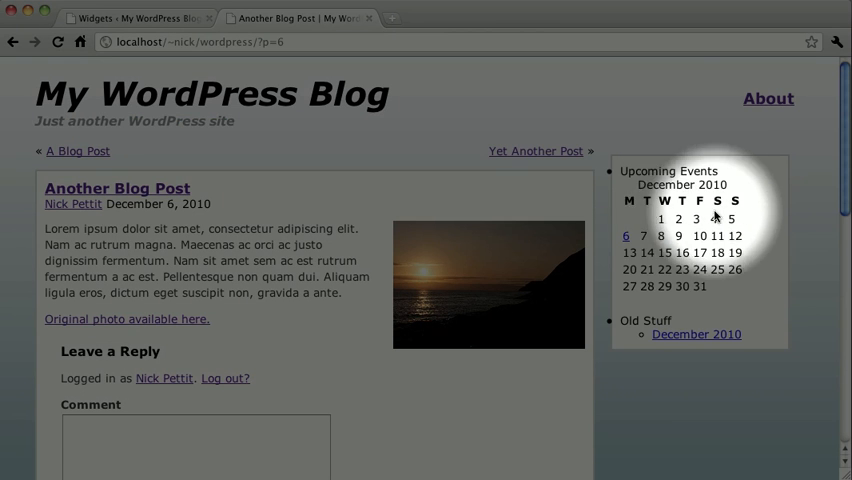
mouse_move(686, 344)
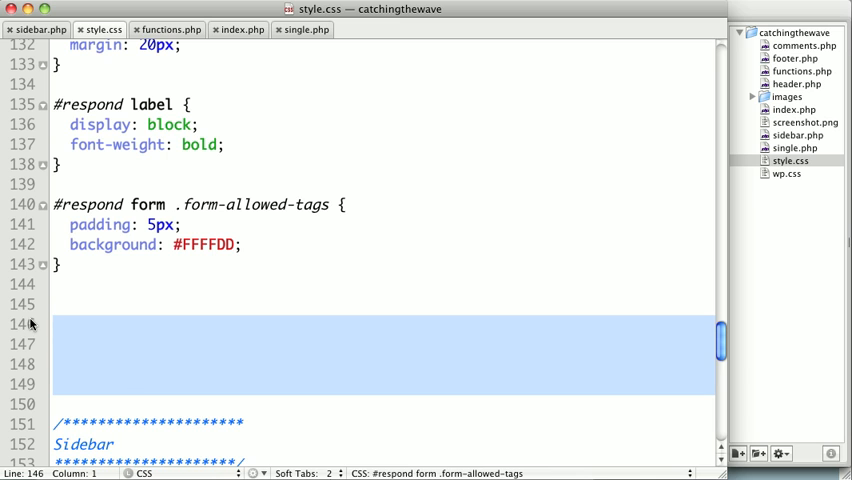
Step: In style.css give #sidebar margin: 0 and #sidebar h3 margin: 0 0 10px 0
scroll(down, 3)
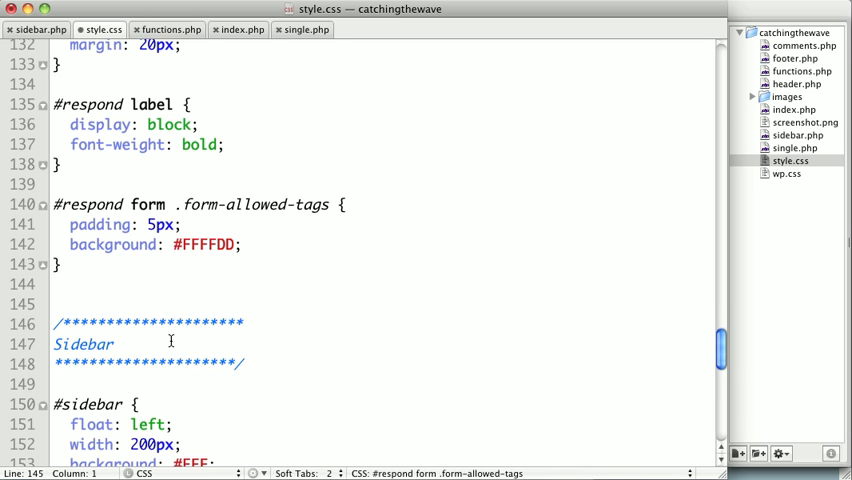
scroll(down, 3)
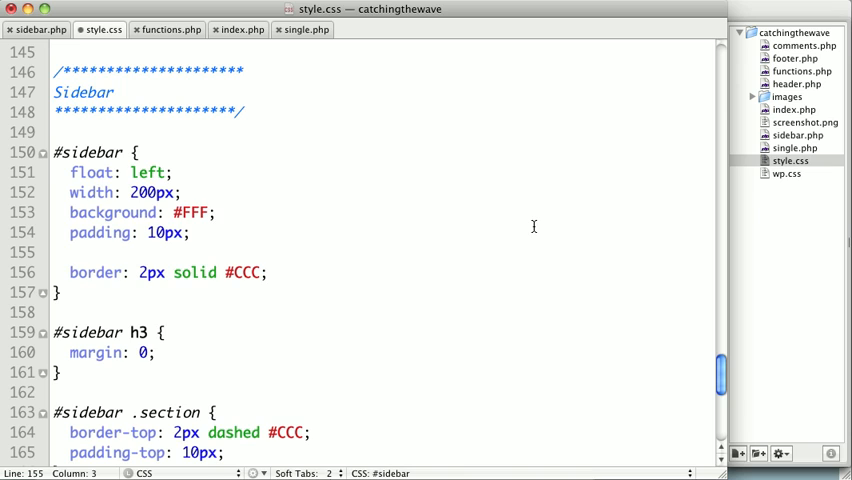
text(m)
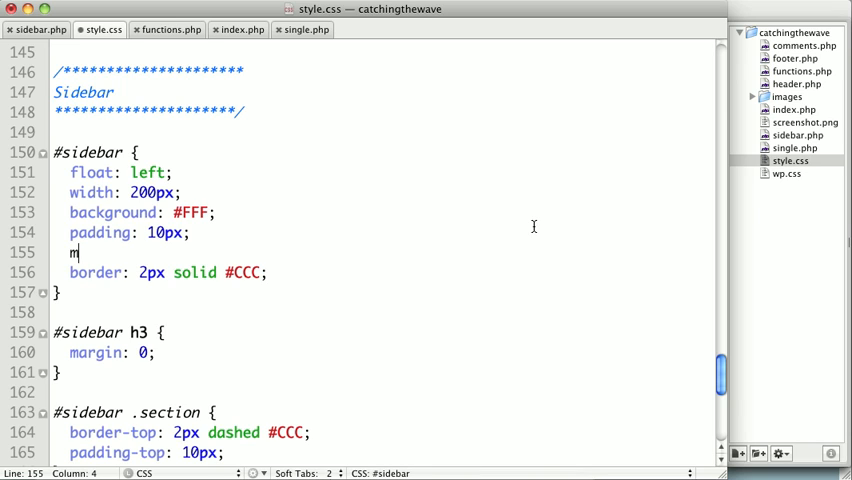
text(argin: 0;)
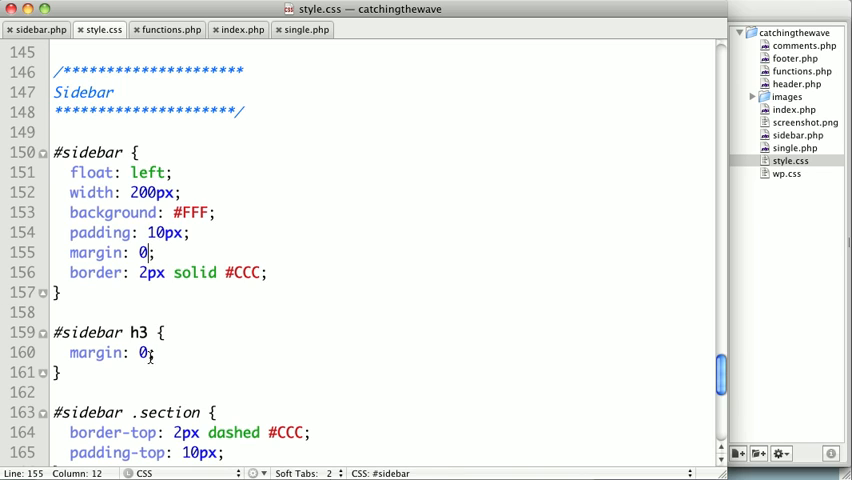
click(148, 352)
text( 0 1)
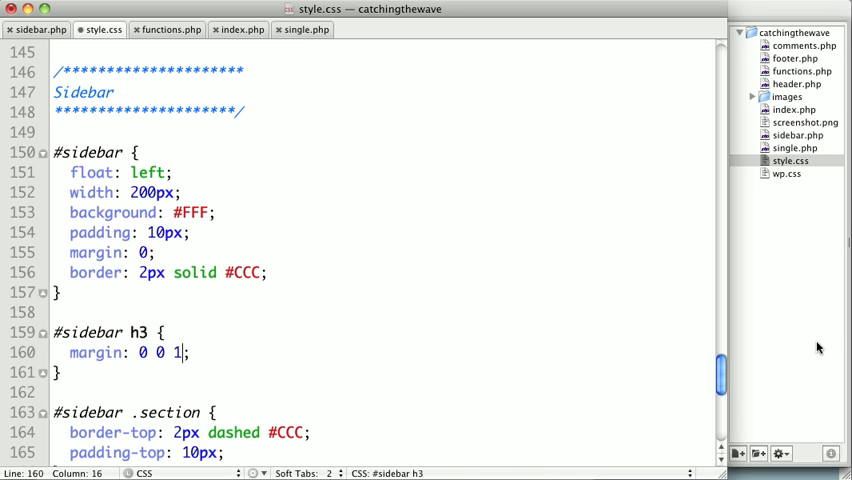
text(0px 0)
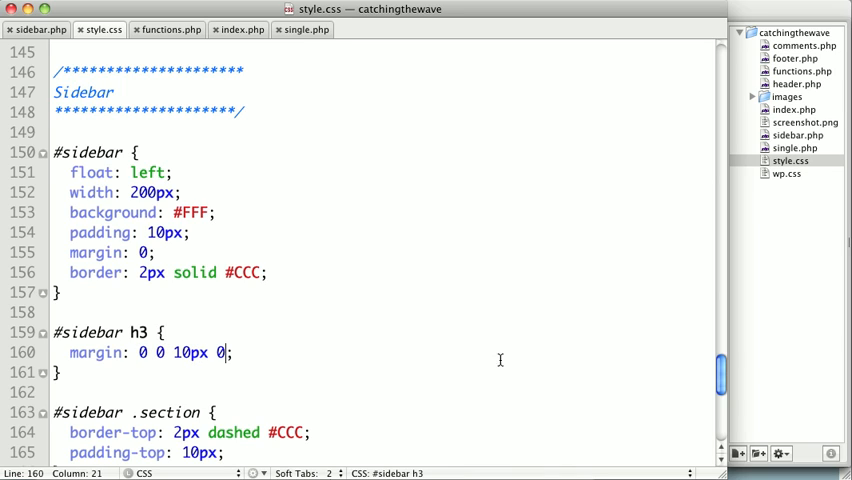
scroll(down, 3)
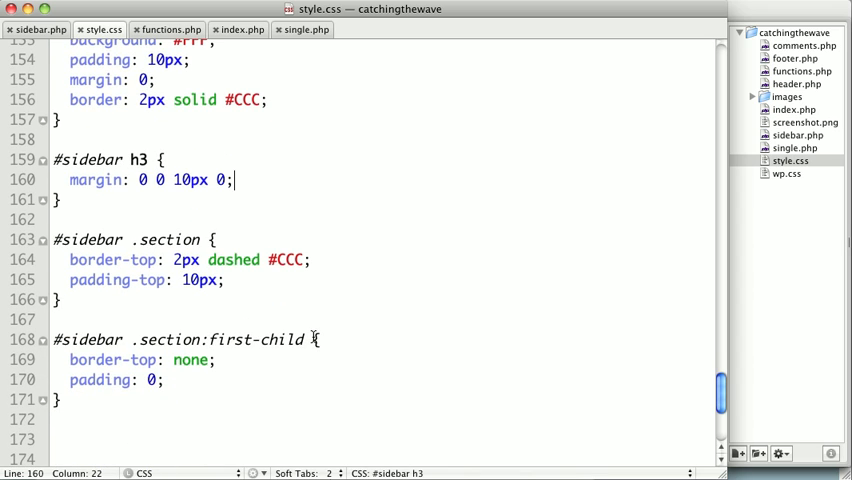
Step: Rename #sidebar .section to #sidebar li with padding and margin 10px 0 and list-style: none
double_click(168, 240)
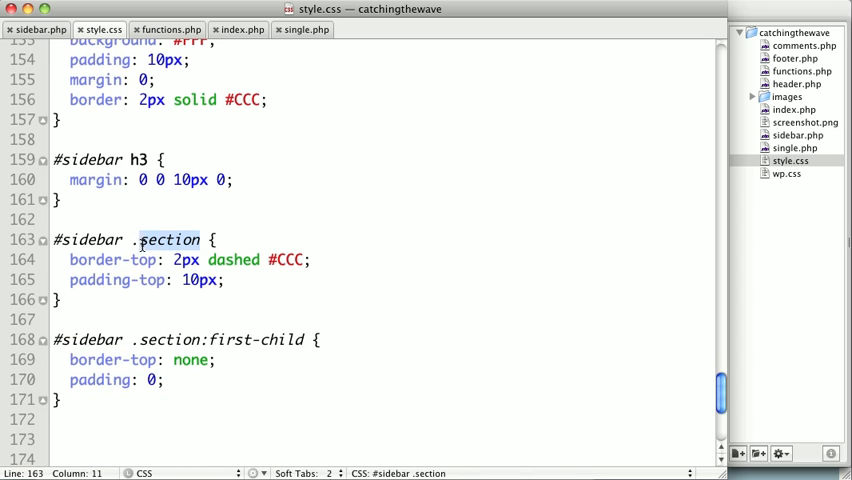
text(li)
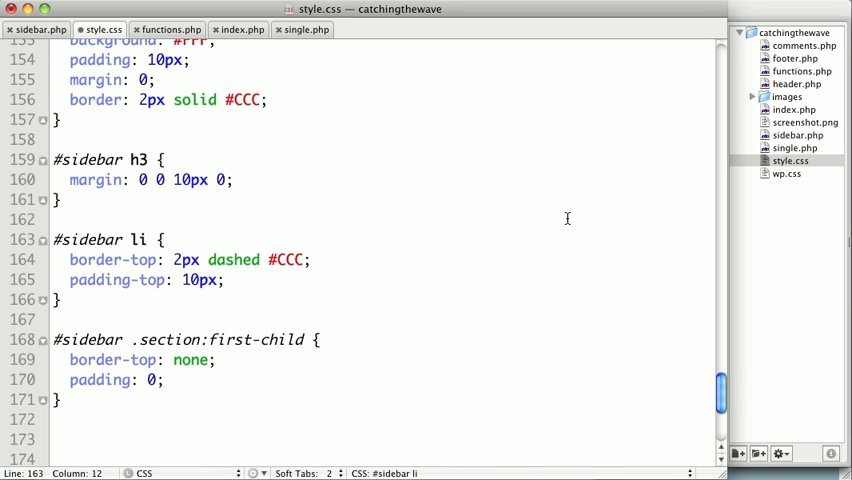
double_click(148, 280)
text( 0)
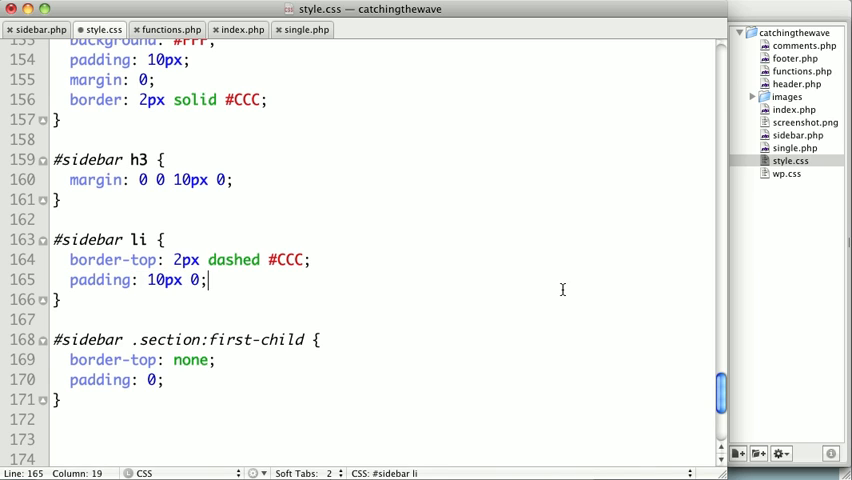
text(margin: 1;)
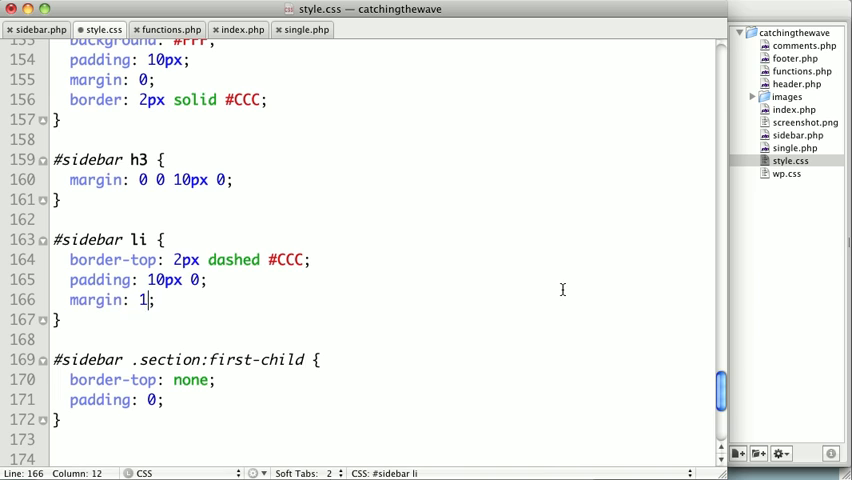
text(0px 0;)
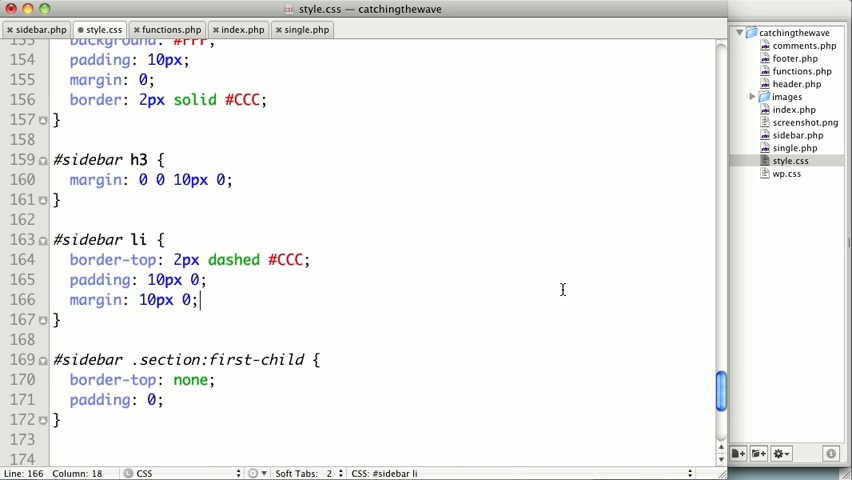
text(list-style)
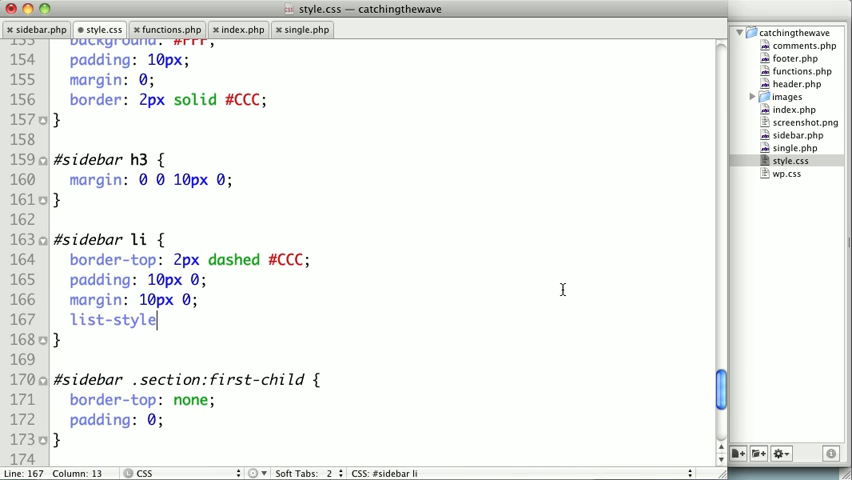
text(: none;)
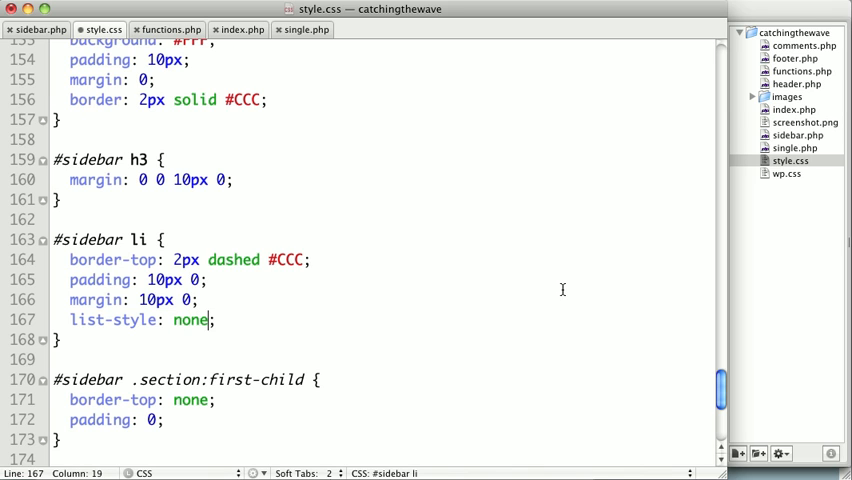
Step: Give the first-child sidebar item margin: 0
scroll(down, 3)
text(margin: ;)
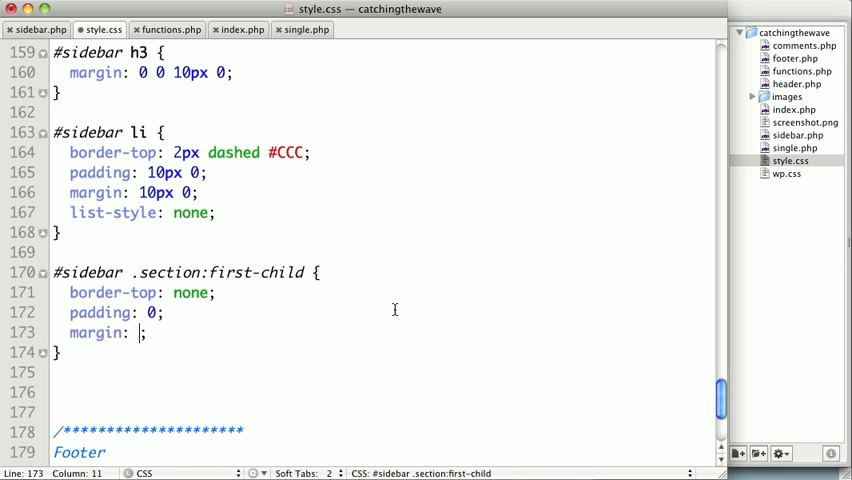
text(0)
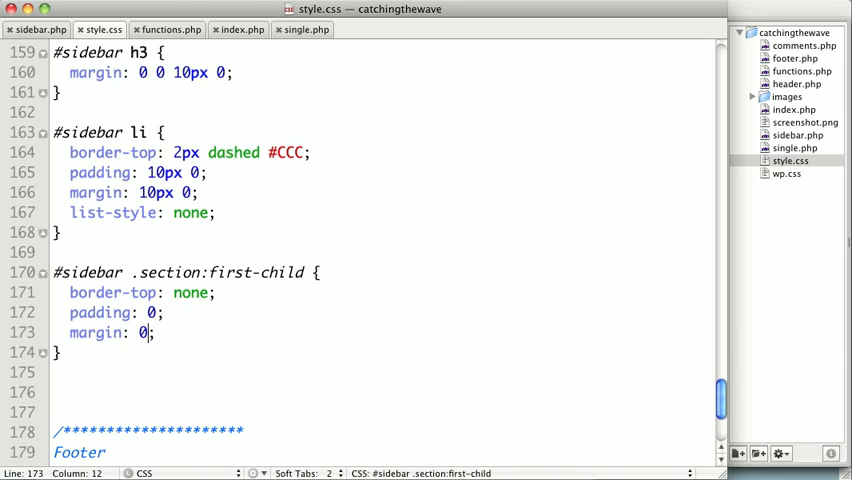
double_click(168, 272)
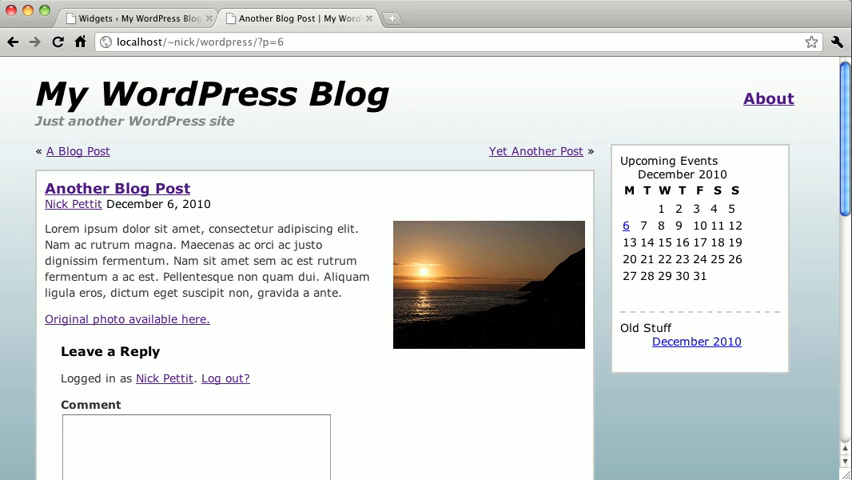
mouse_move(640, 172)
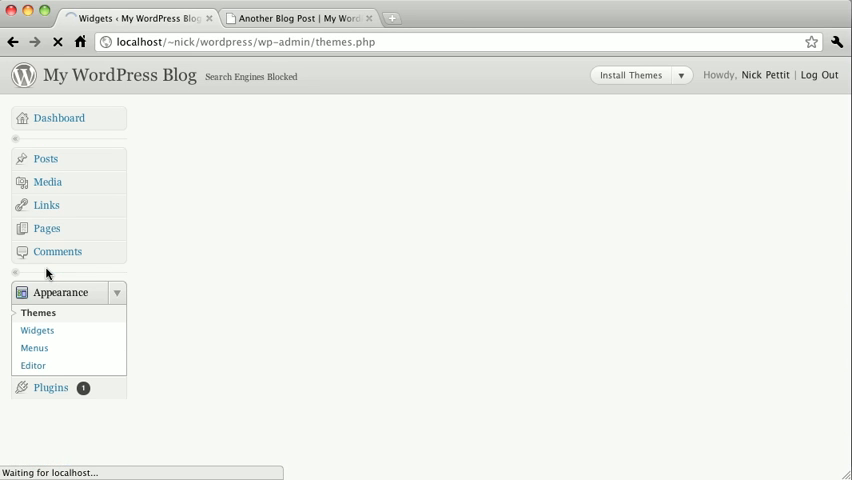
Step: Show Appearance > Themes with Catching the Wave 1.0 as the current theme
click(38, 312)
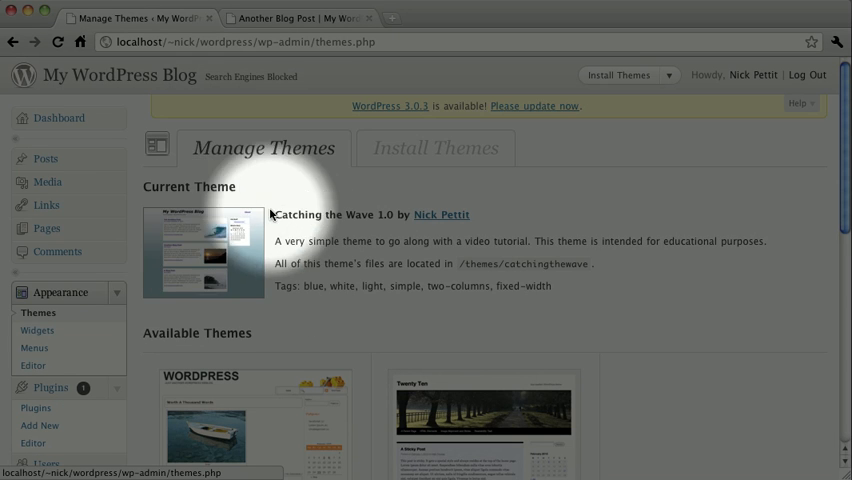